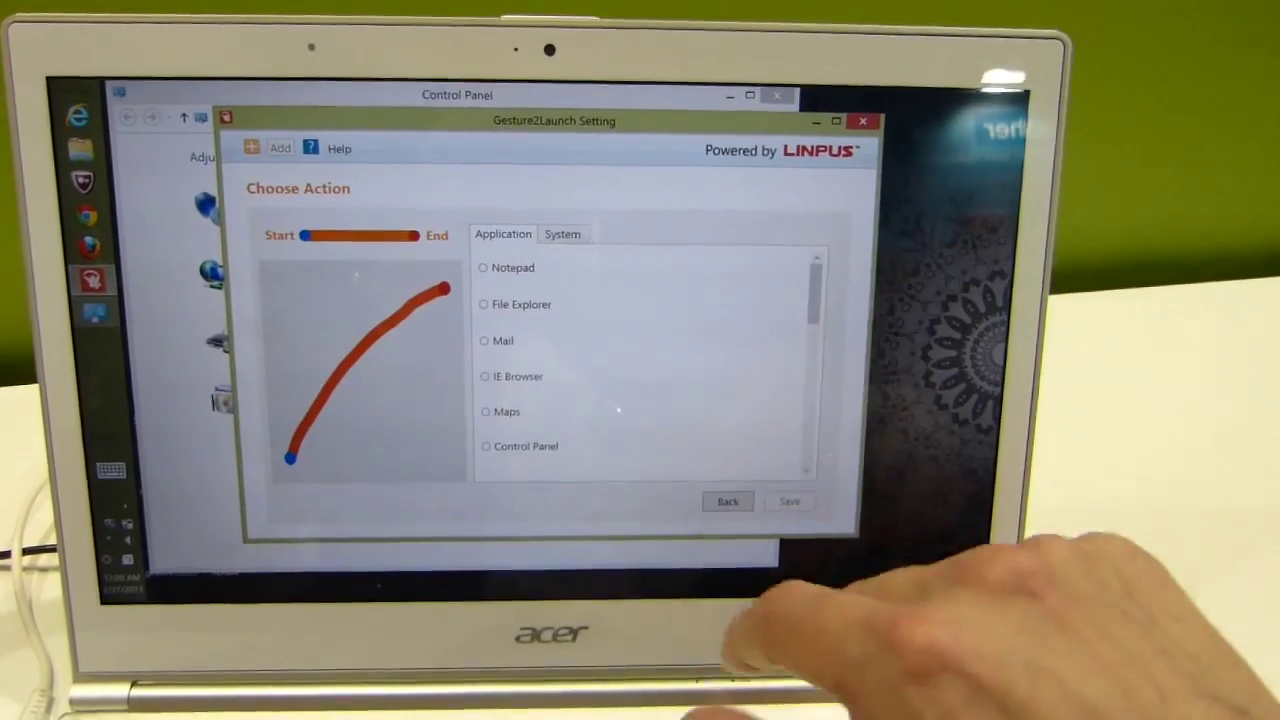
scroll(down, 3)
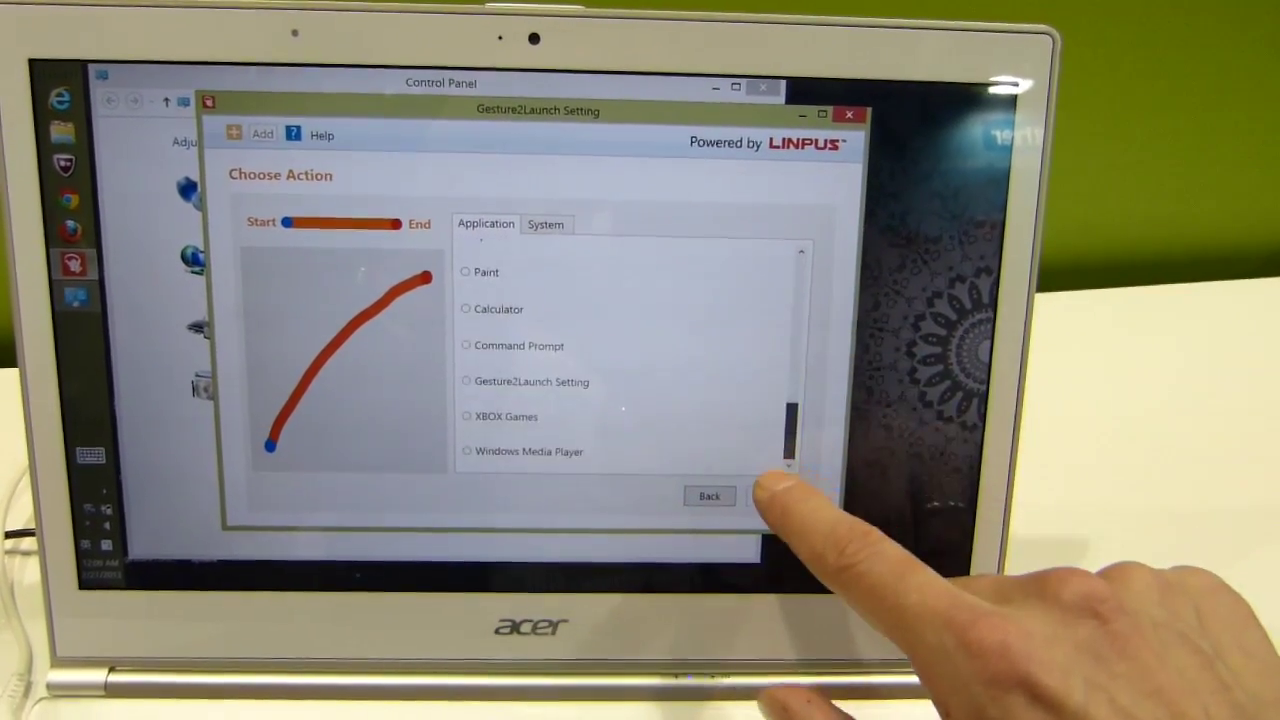